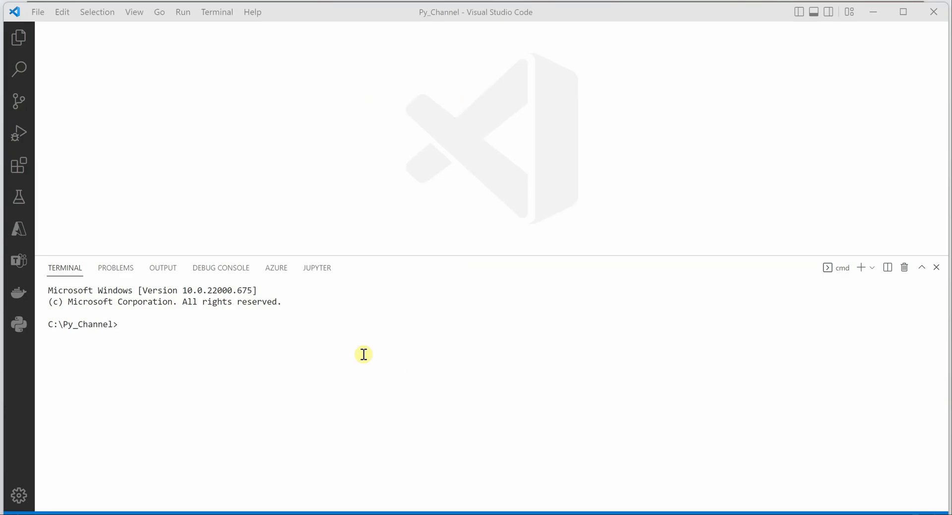
Step: Type 'pip install numpy' at the Py_Channel terminal prompt without running it
text(pip)
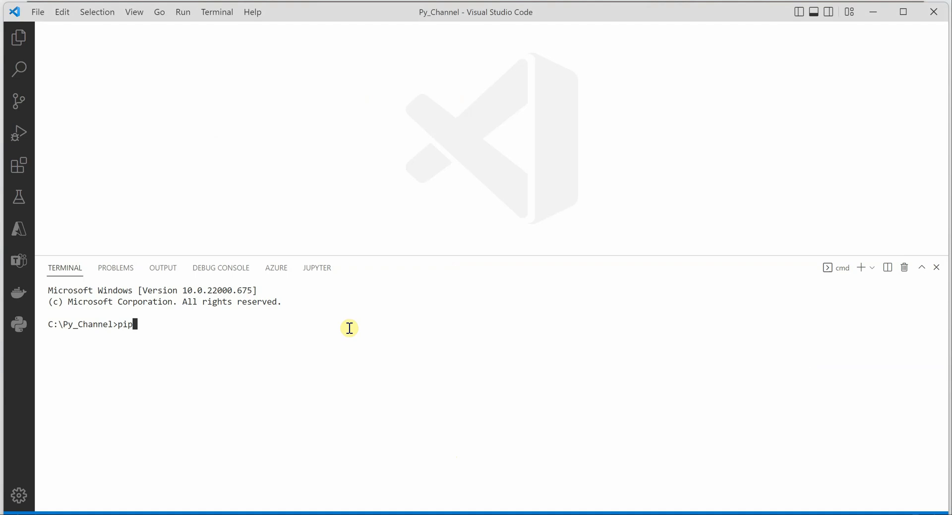
text(install)
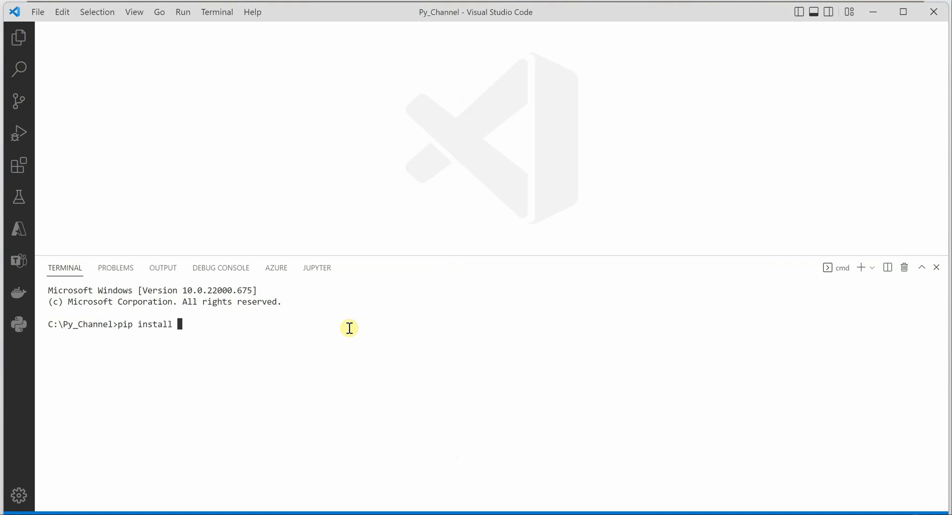
text(nu)
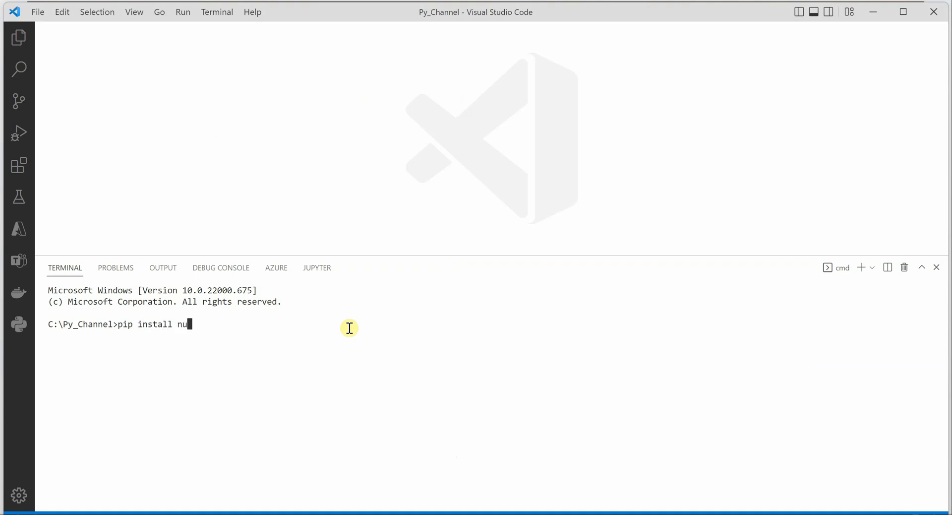
text(mpy)
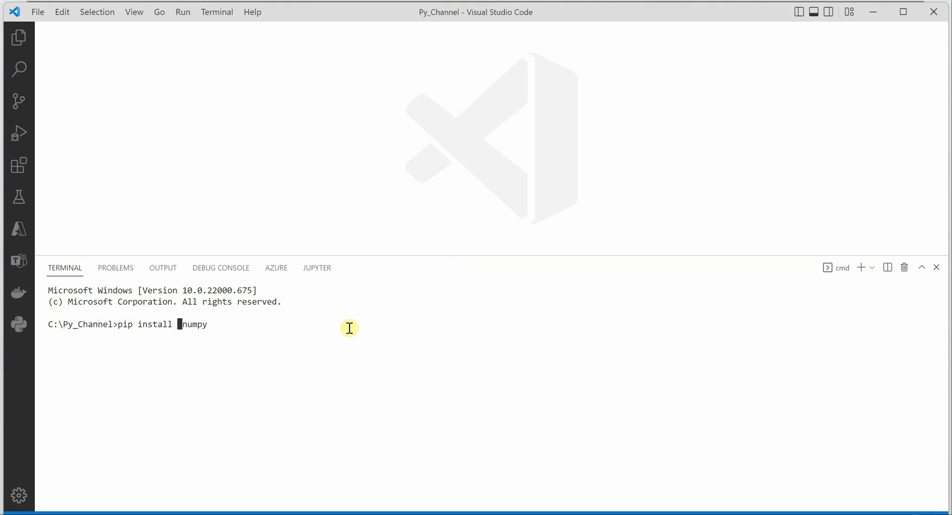
Step: Insert '--user' before 'numpy' so the command reads 'pip install --user numpy'
text(--us)
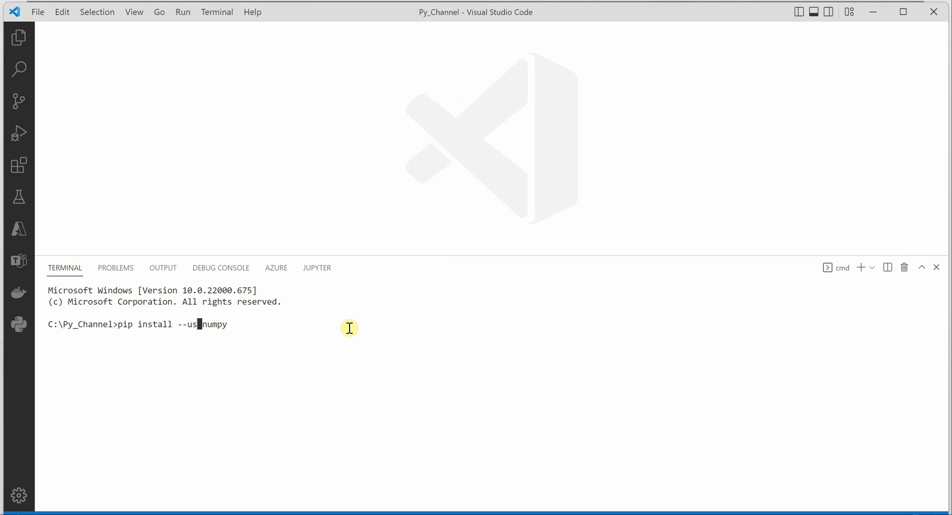
text(er)
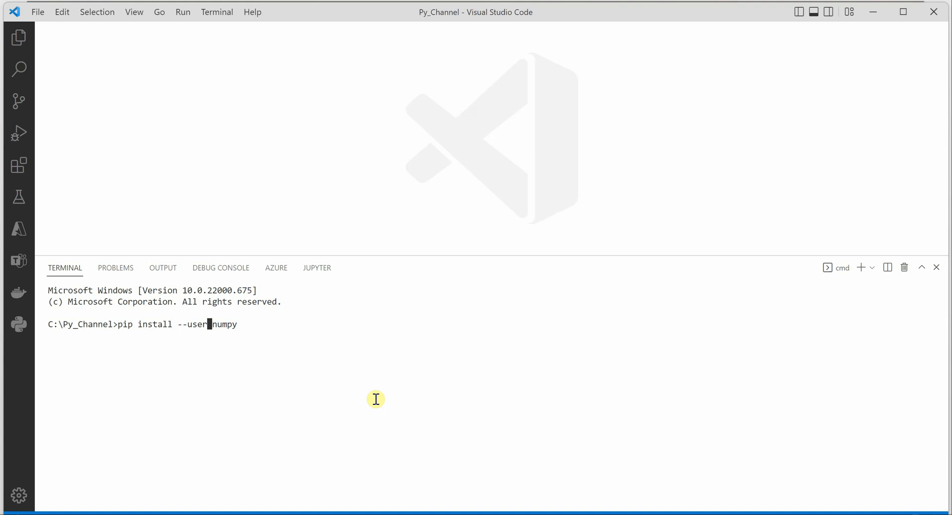
mouse_move(376, 399)
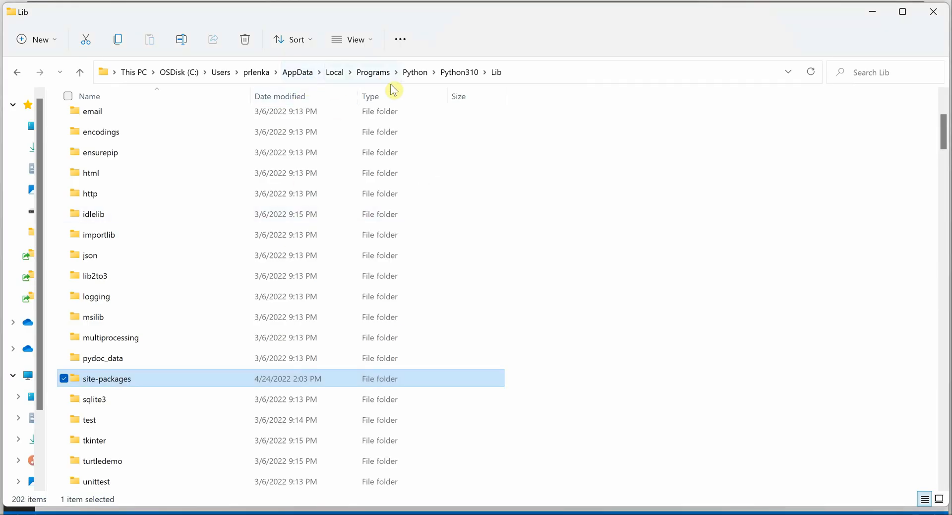
mouse_move(203, 339)
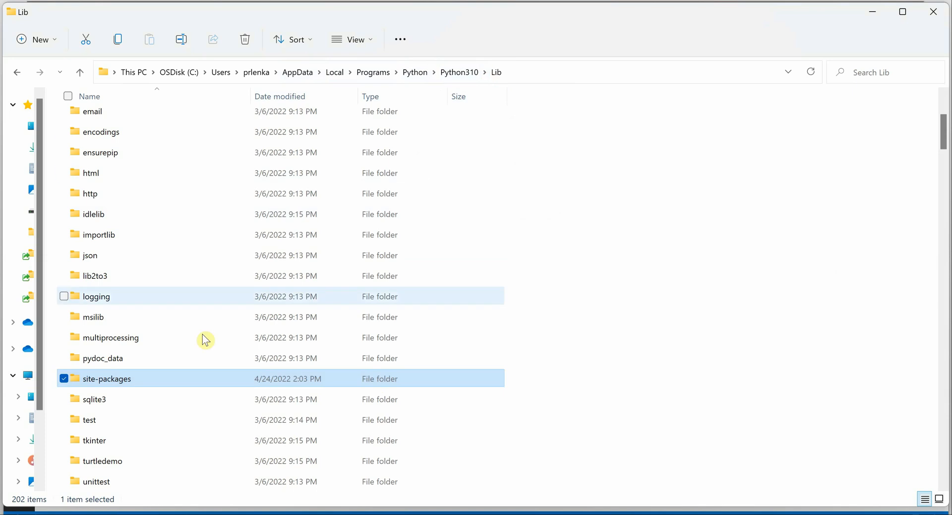
mouse_move(139, 387)
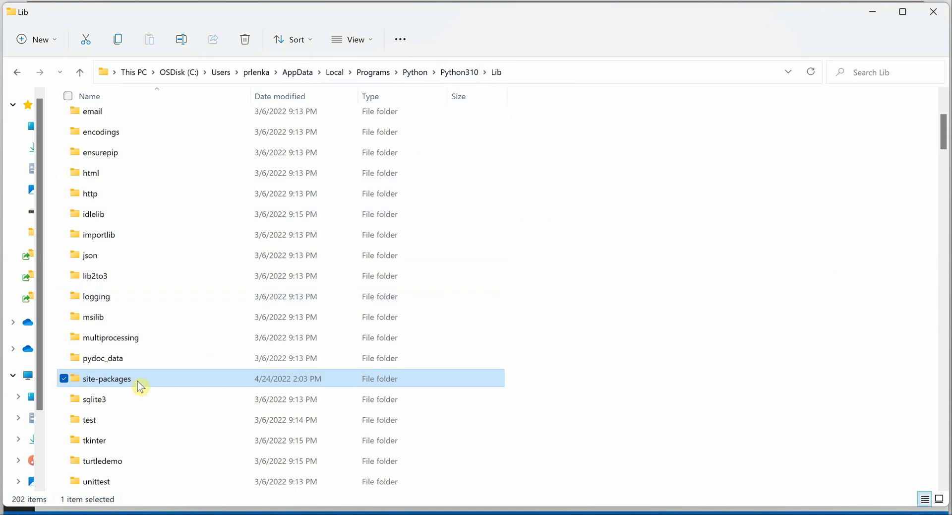
mouse_move(140, 383)
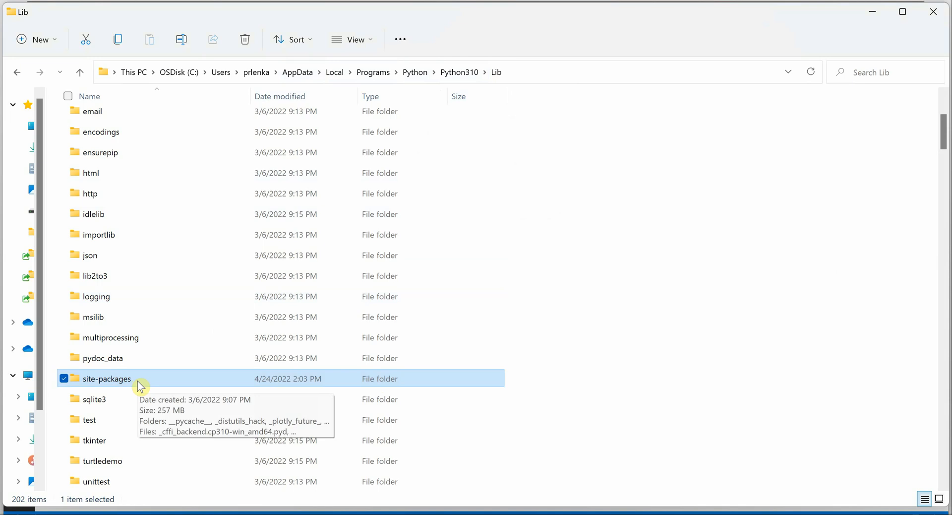
mouse_move(571, 392)
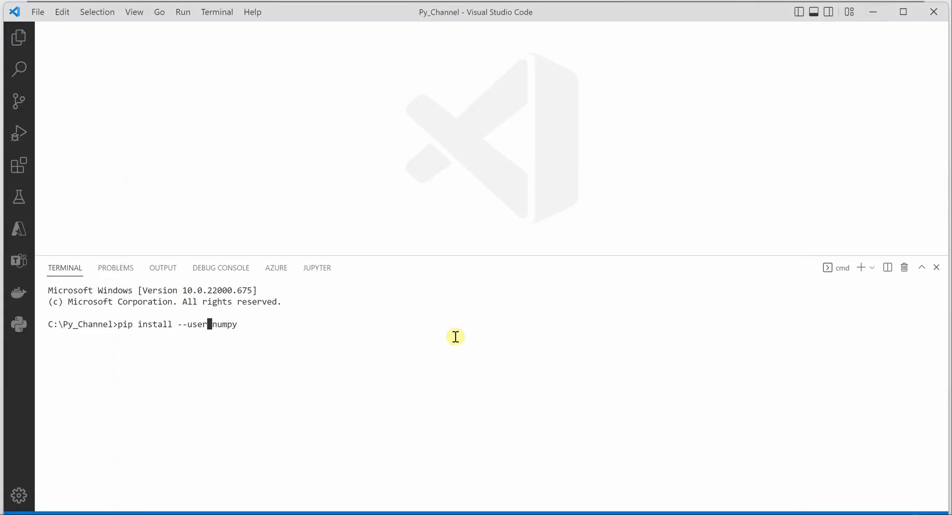
Step: Run 'pip install --user numpy', which reports numpy 1.22.2 already satisfied
key(Return)
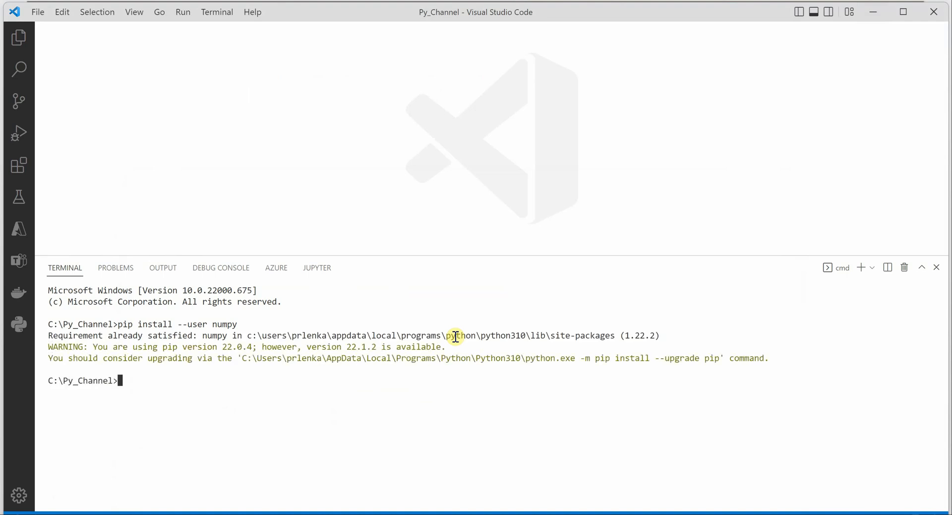
mouse_move(360, 320)
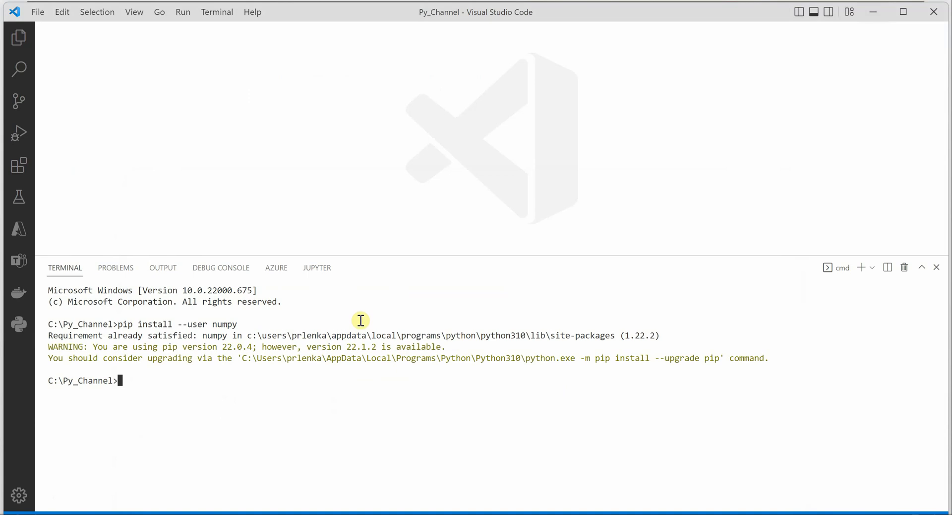
mouse_move(220, 323)
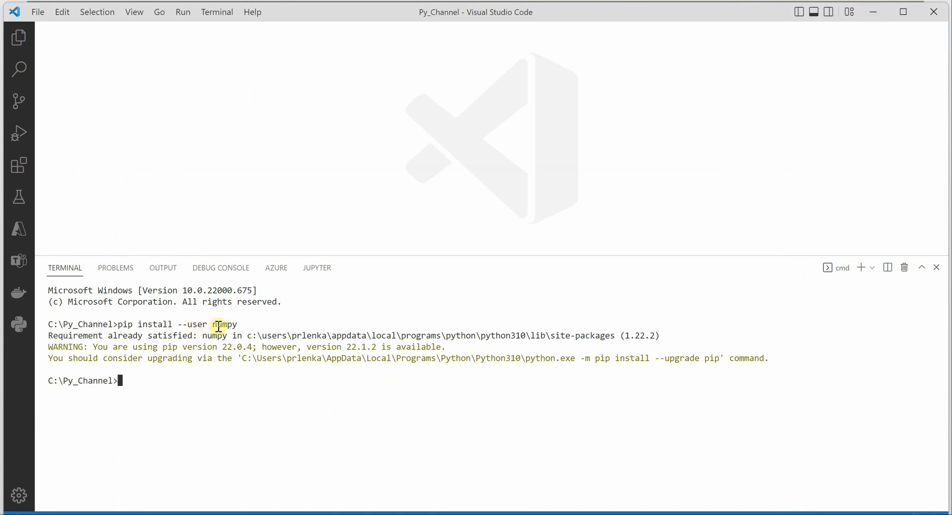